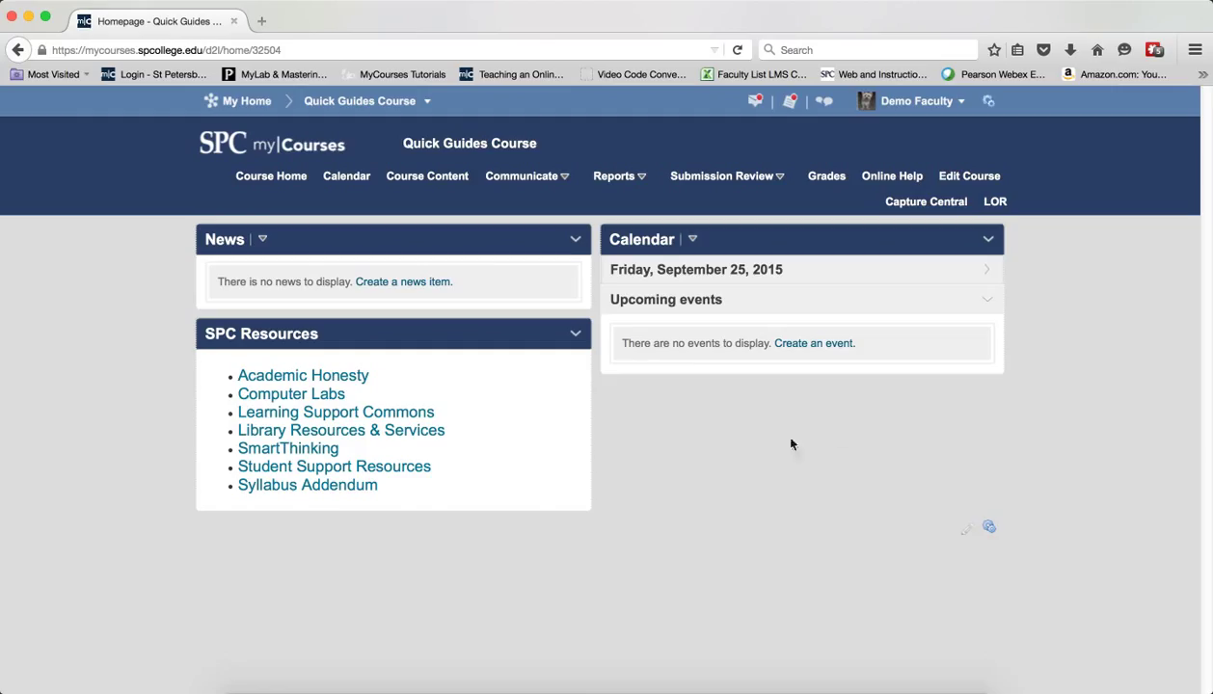
- Go to Communicate > Chat and choose the Help Session link under General chat
{"action": "left_click", "coordinate": [520, 176]}
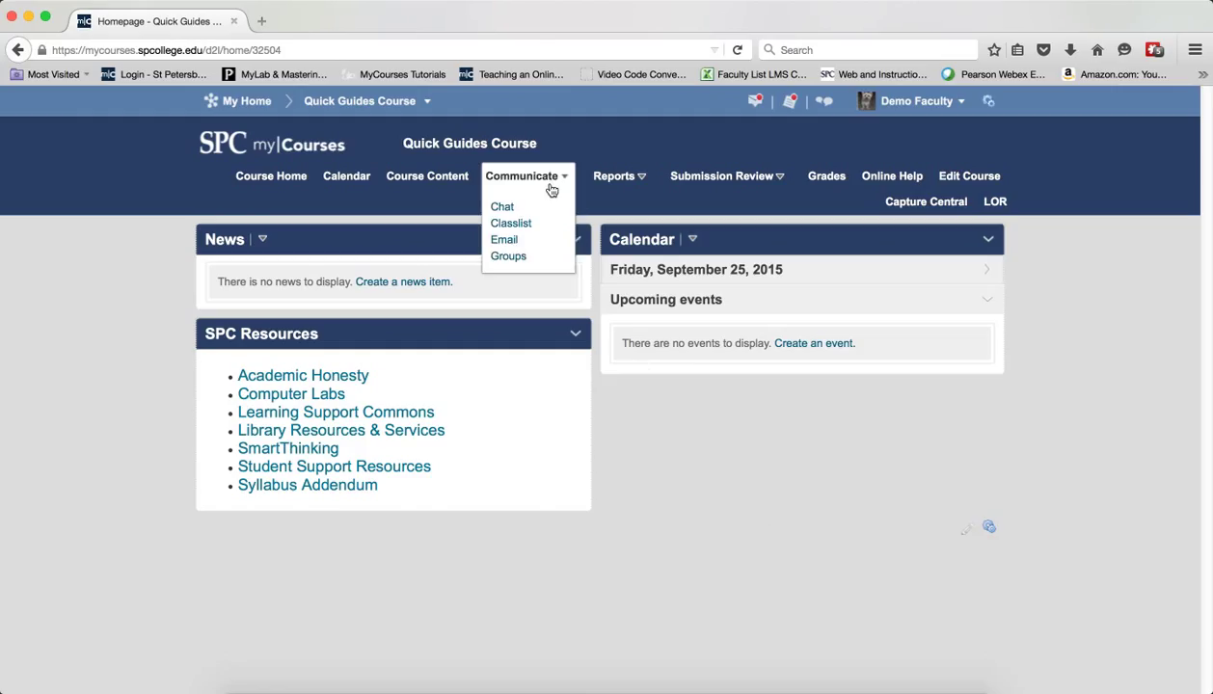
{"action": "mouse_move", "coordinate": [502, 208]}
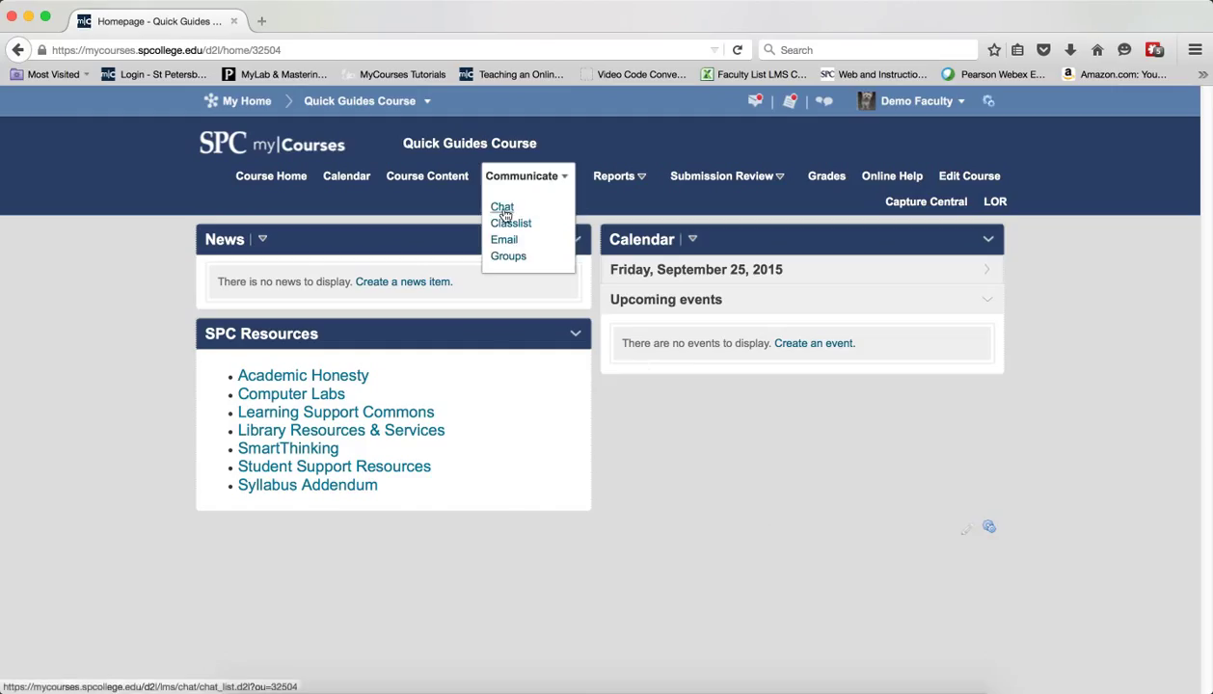
{"action": "left_click", "coordinate": [502, 206]}
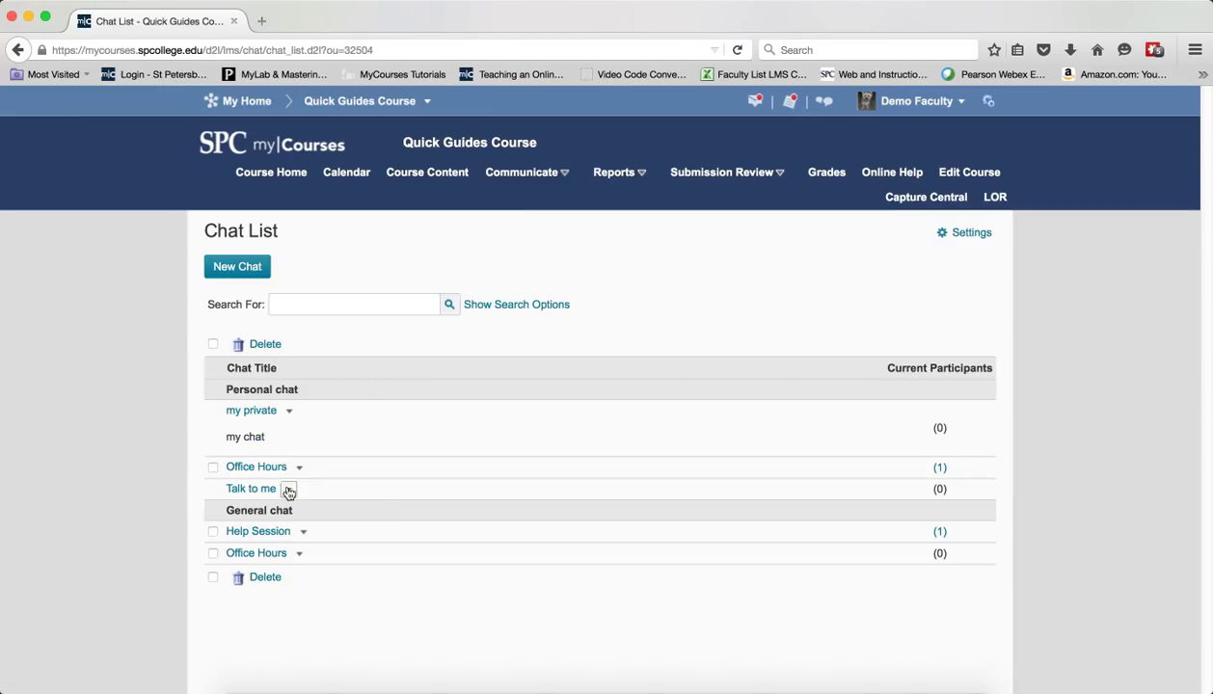
{"action": "mouse_move", "coordinate": [289, 490]}
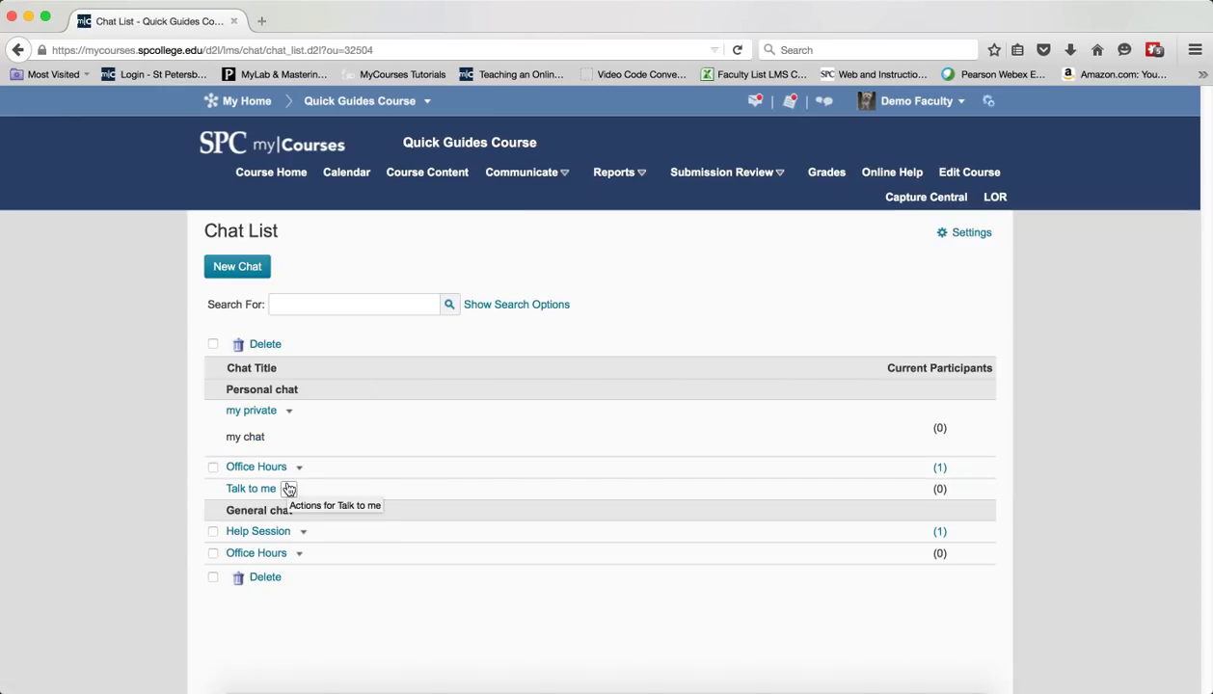
{"action": "mouse_move", "coordinate": [258, 532]}
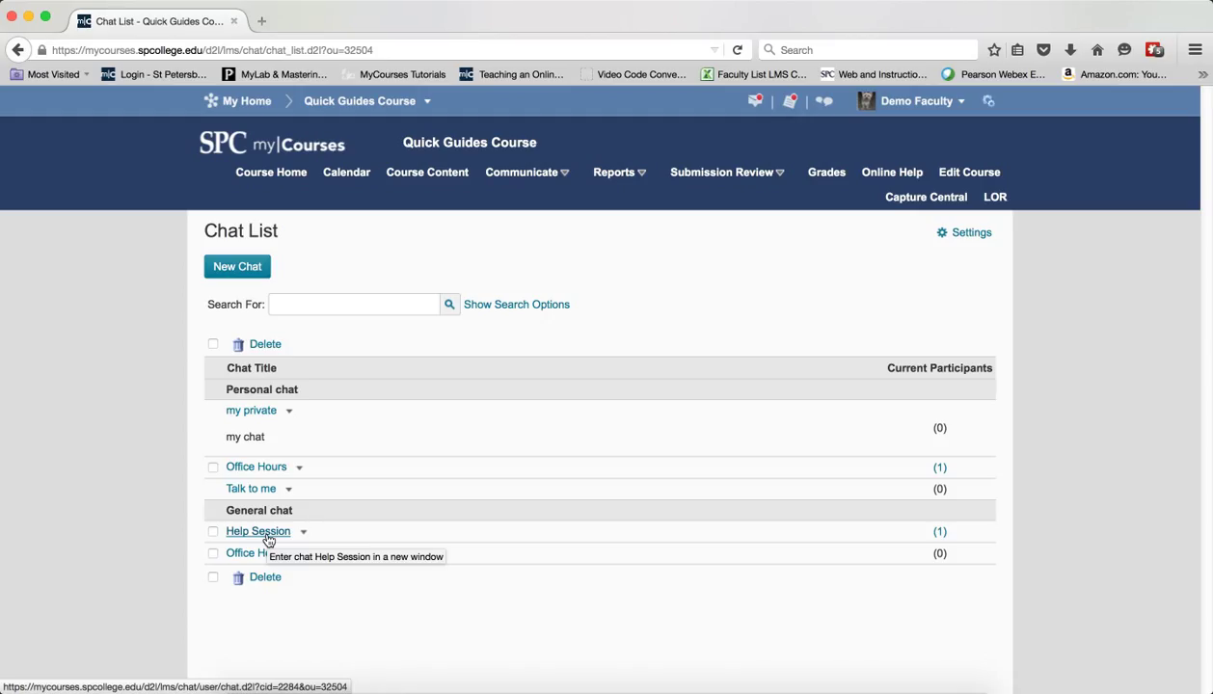
{"action": "left_click", "coordinate": [258, 532]}
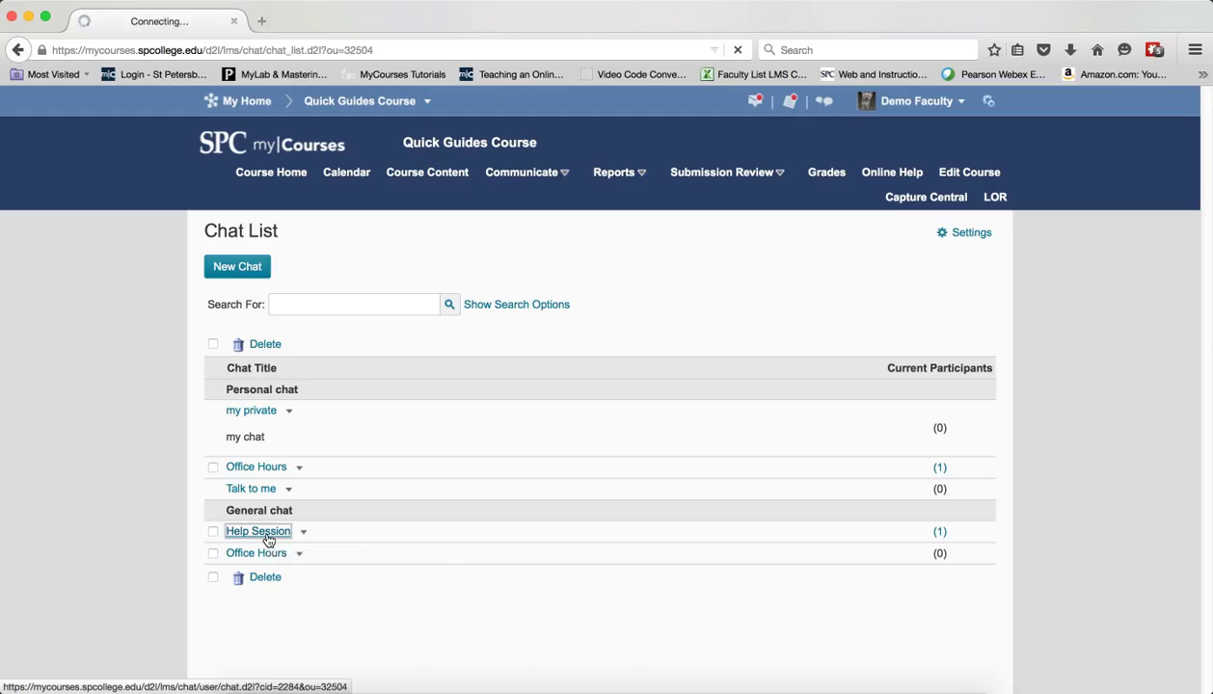
- Enter the Help Session chat room showing Demo and Train01 as joined participants
{"action": "left_click", "coordinate": [258, 532]}
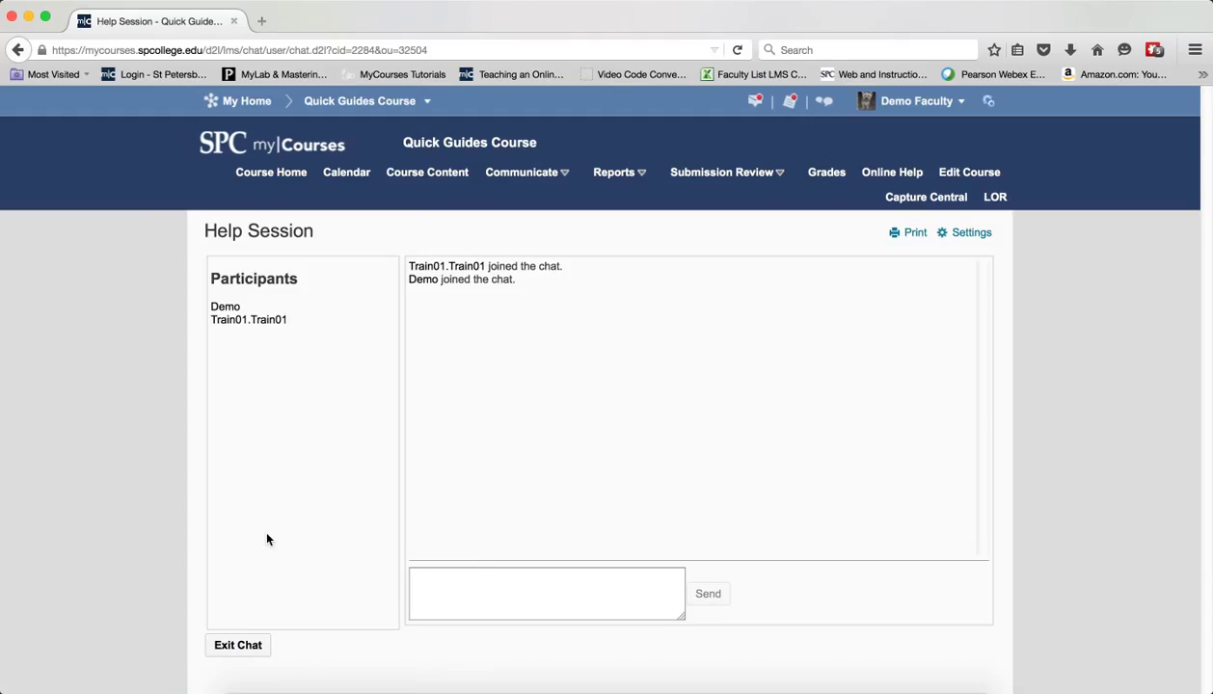
{"action": "mouse_move", "coordinate": [486, 641]}
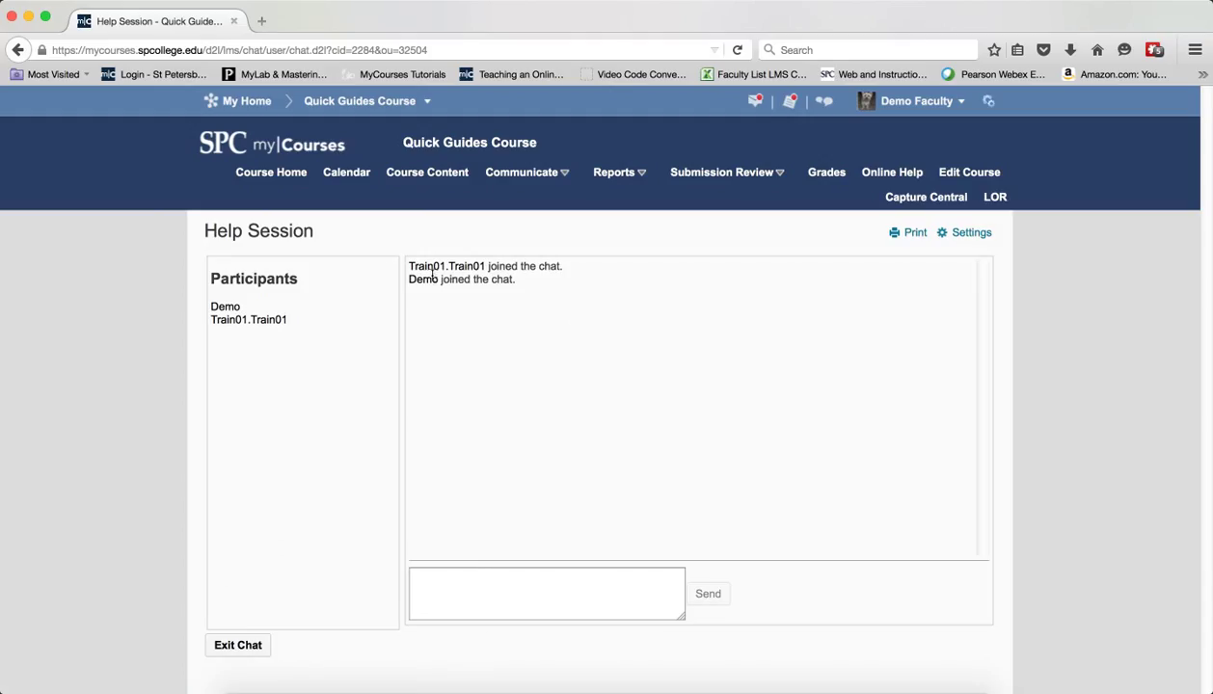
{"action": "mouse_move", "coordinate": [251, 465]}
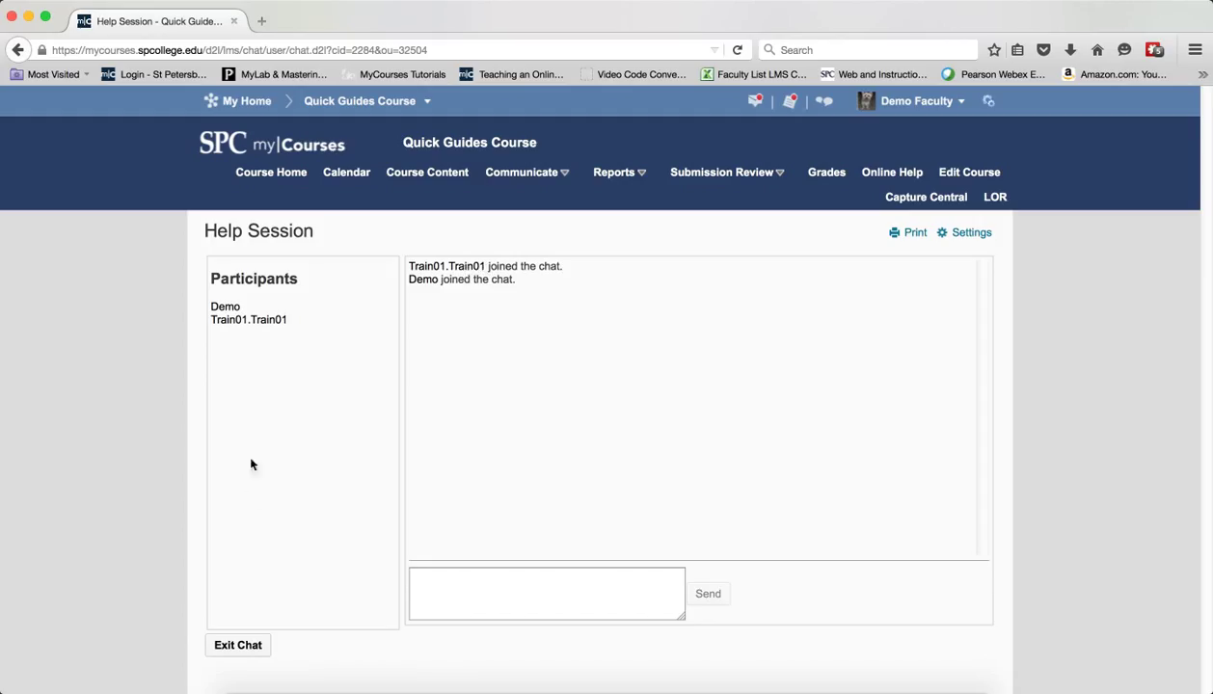
{"action": "mouse_move", "coordinate": [320, 420]}
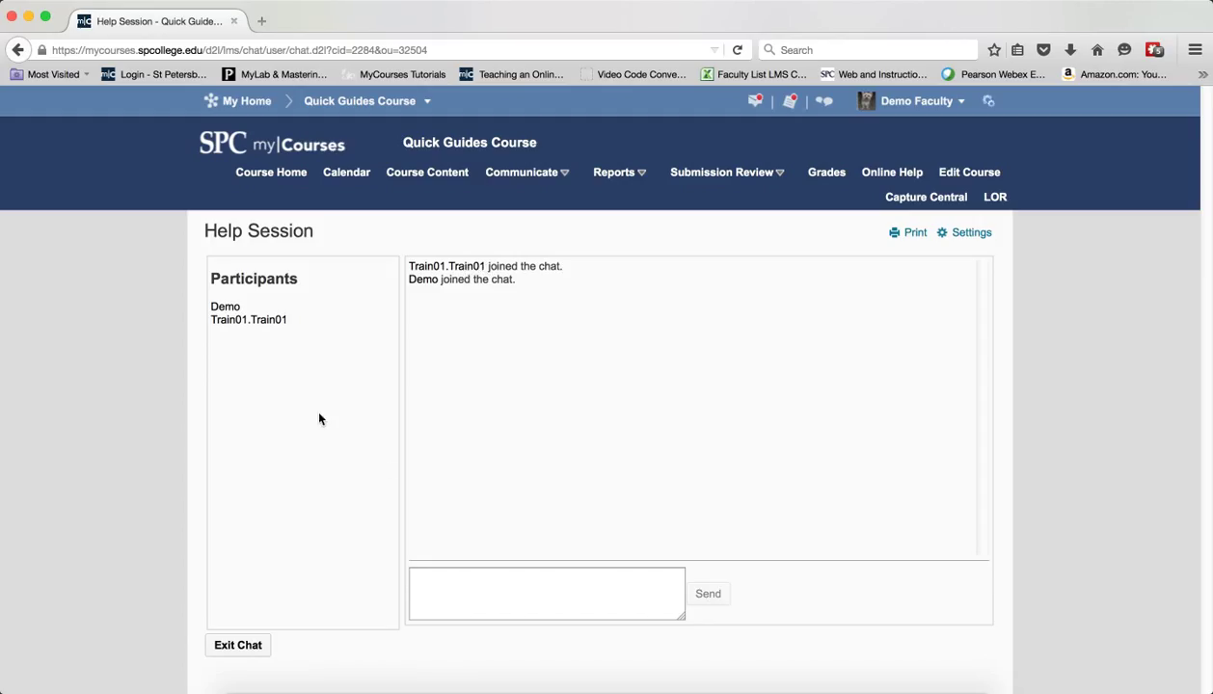
{"action": "mouse_move", "coordinate": [498, 366]}
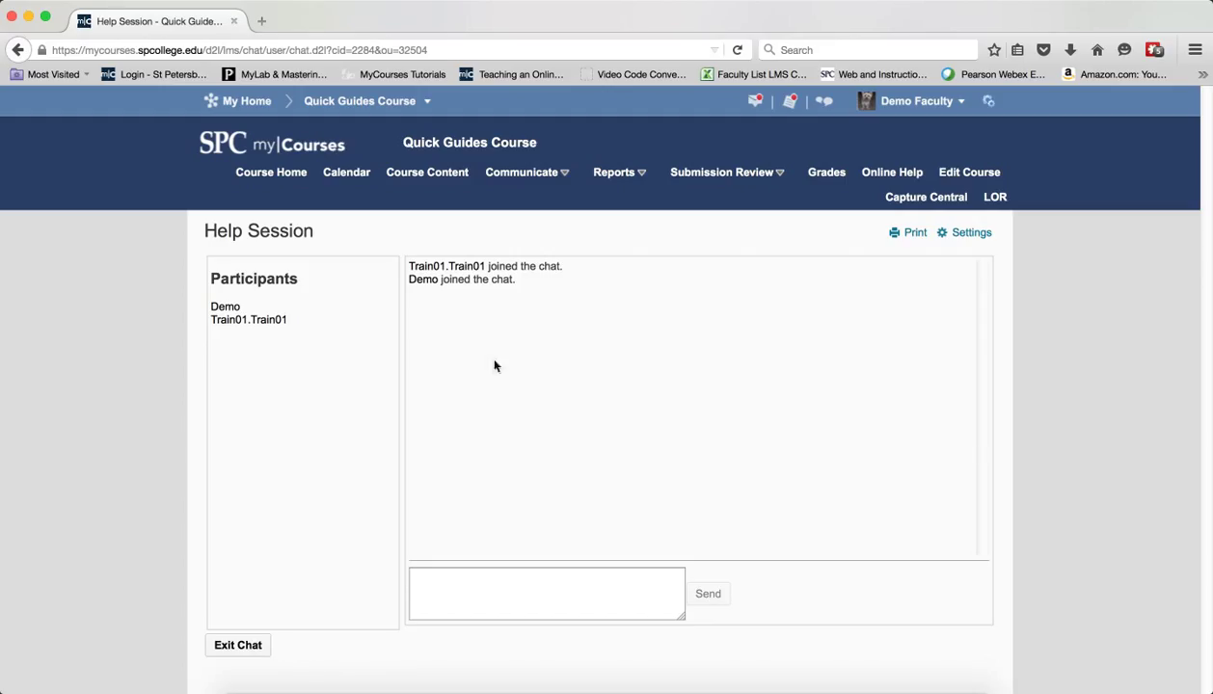
{"action": "mouse_move", "coordinate": [614, 361]}
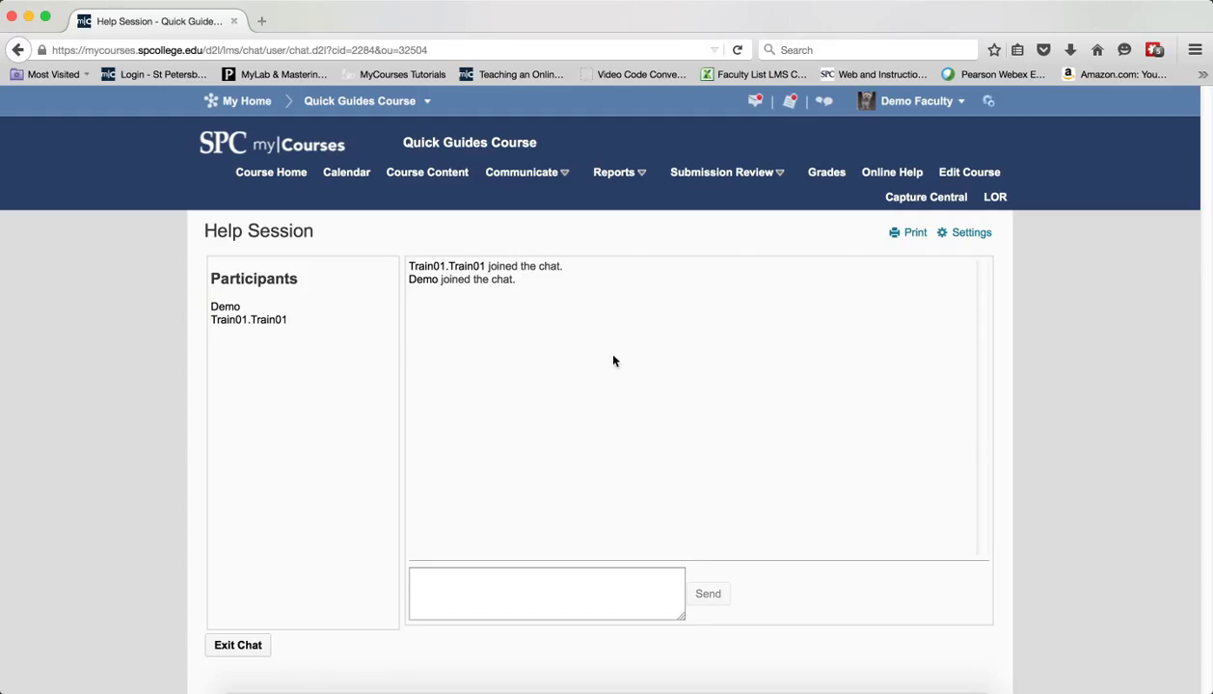
- Send the message 'Hello' twice in the Help Session chat
{"action": "left_click", "coordinate": [548, 594]}
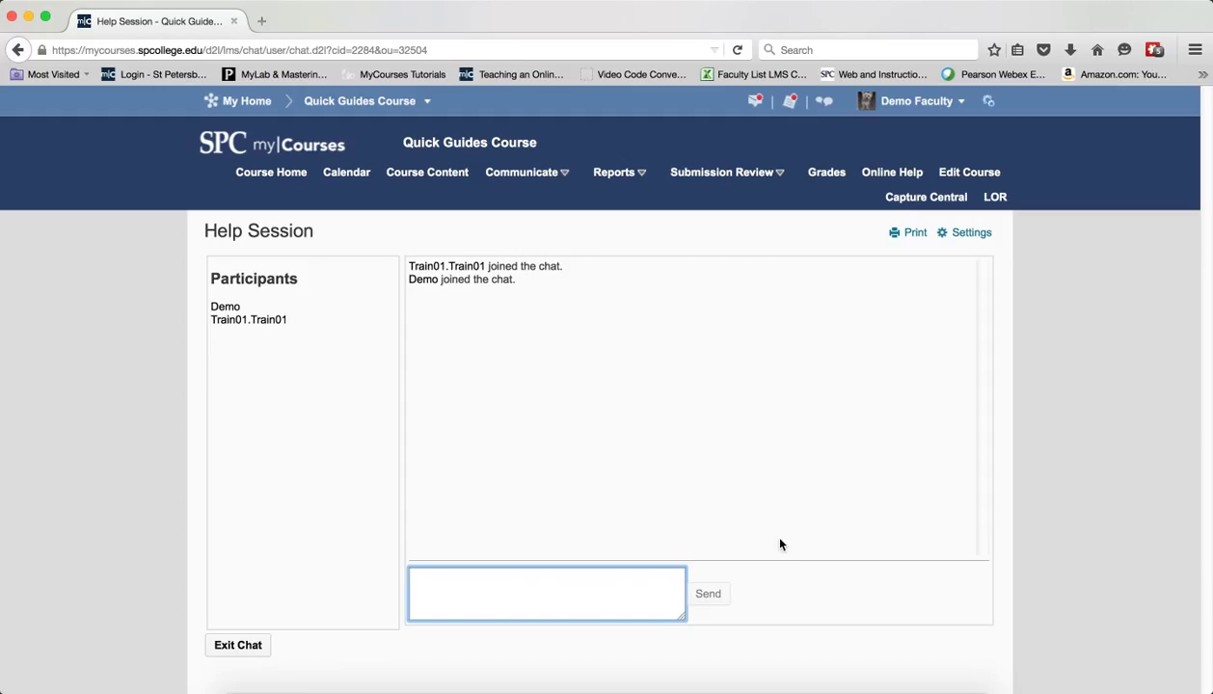
{"action": "type", "text": "Hello"}
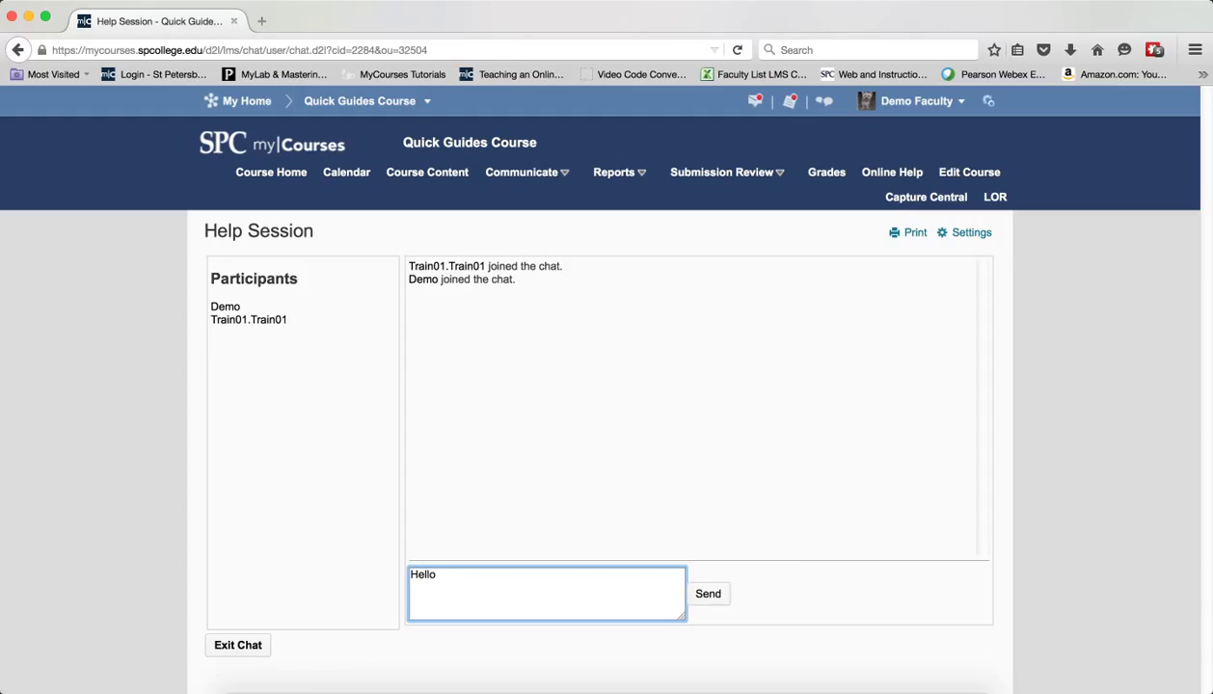
{"action": "left_click", "coordinate": [708, 594]}
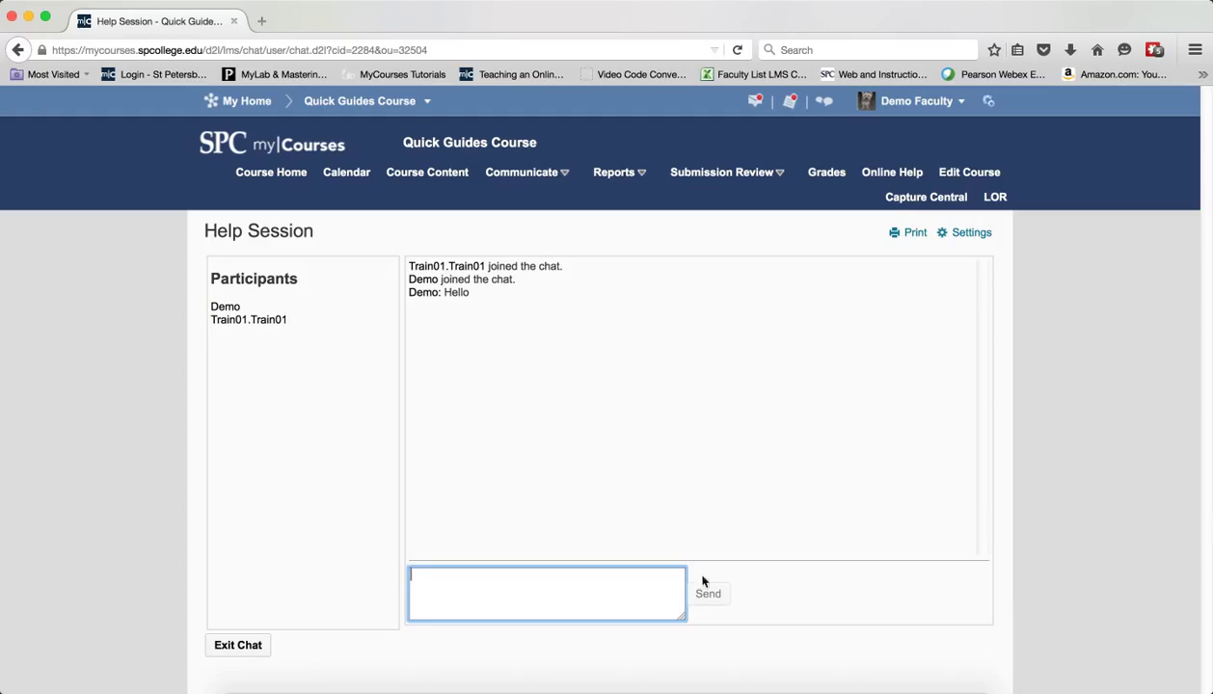
{"action": "type", "text": "Hello"}
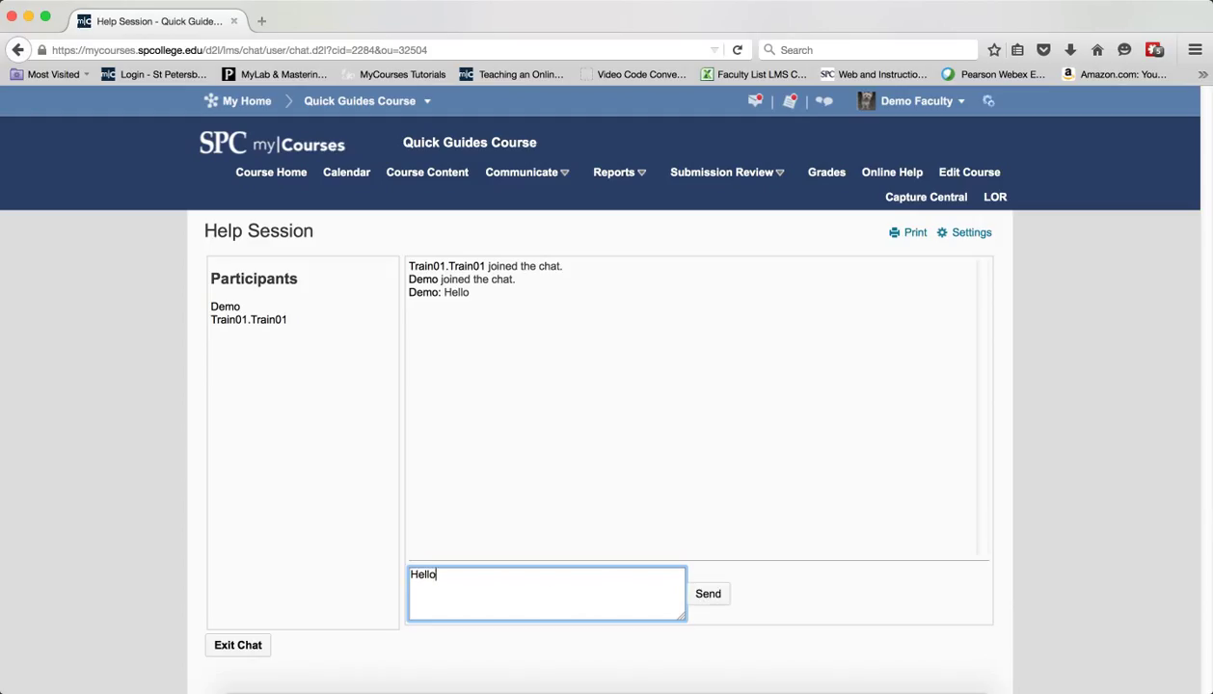
{"action": "left_click", "coordinate": [708, 594]}
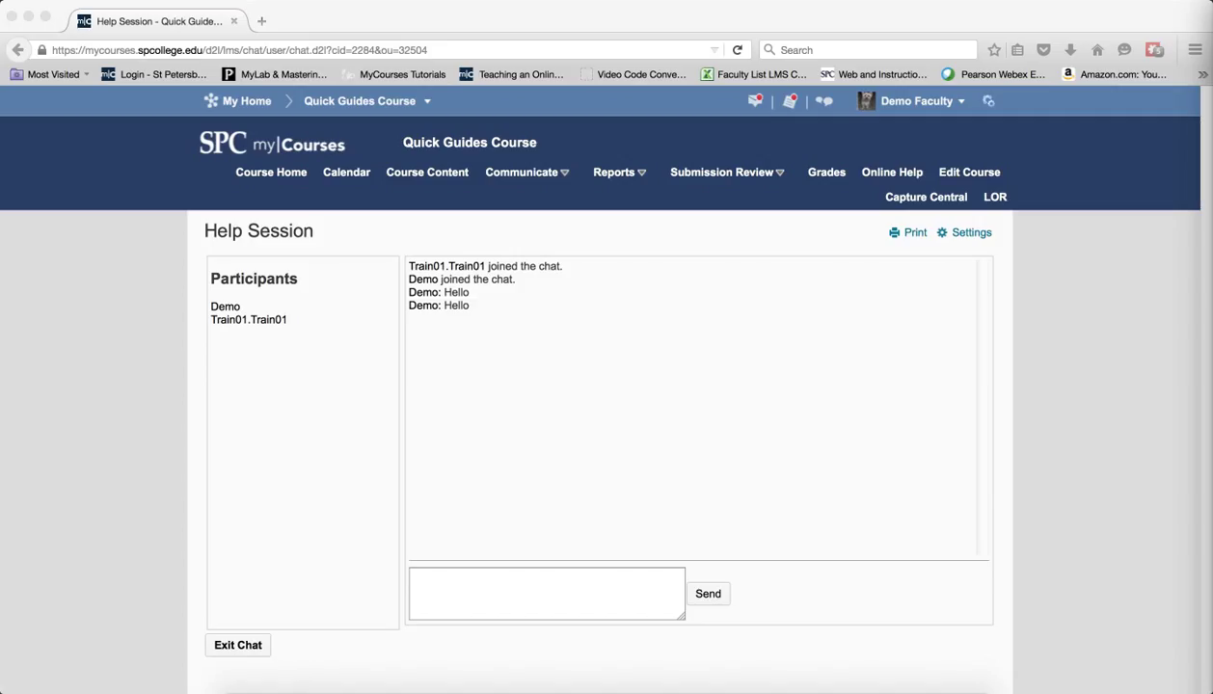
{"action": "mouse_move", "coordinate": [537, 590]}
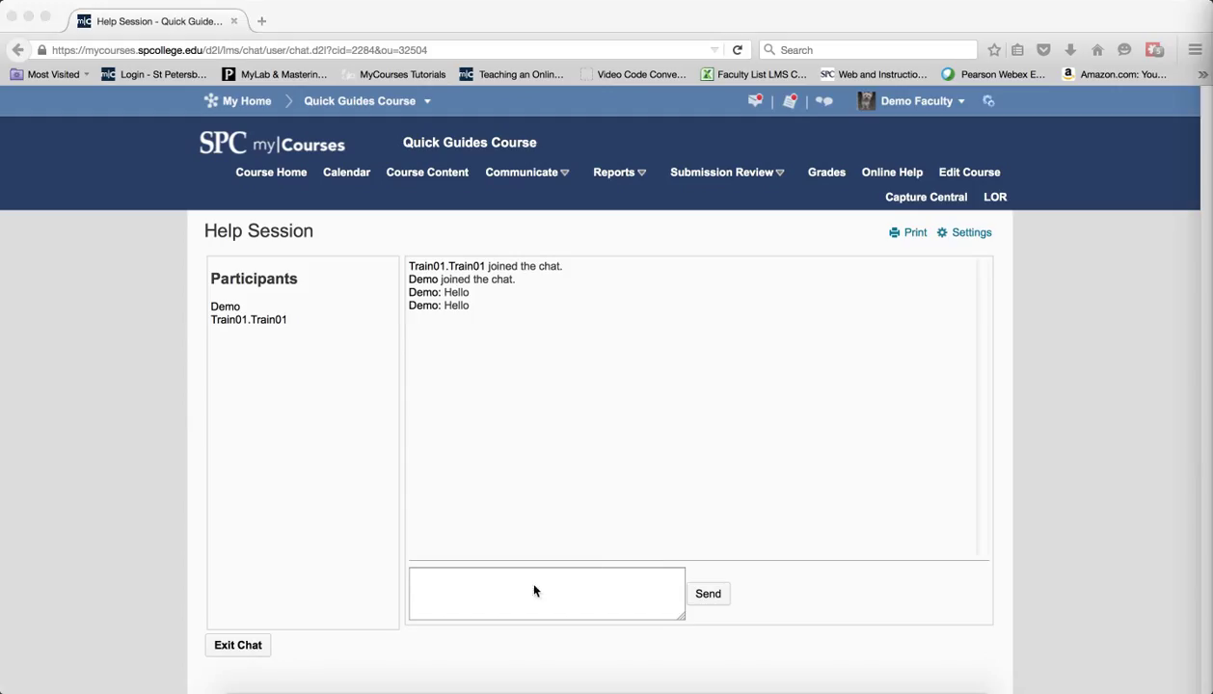
- After Train01 replies 'Hello back you', exit the Help Session chat
{"action": "left_click", "coordinate": [548, 594]}
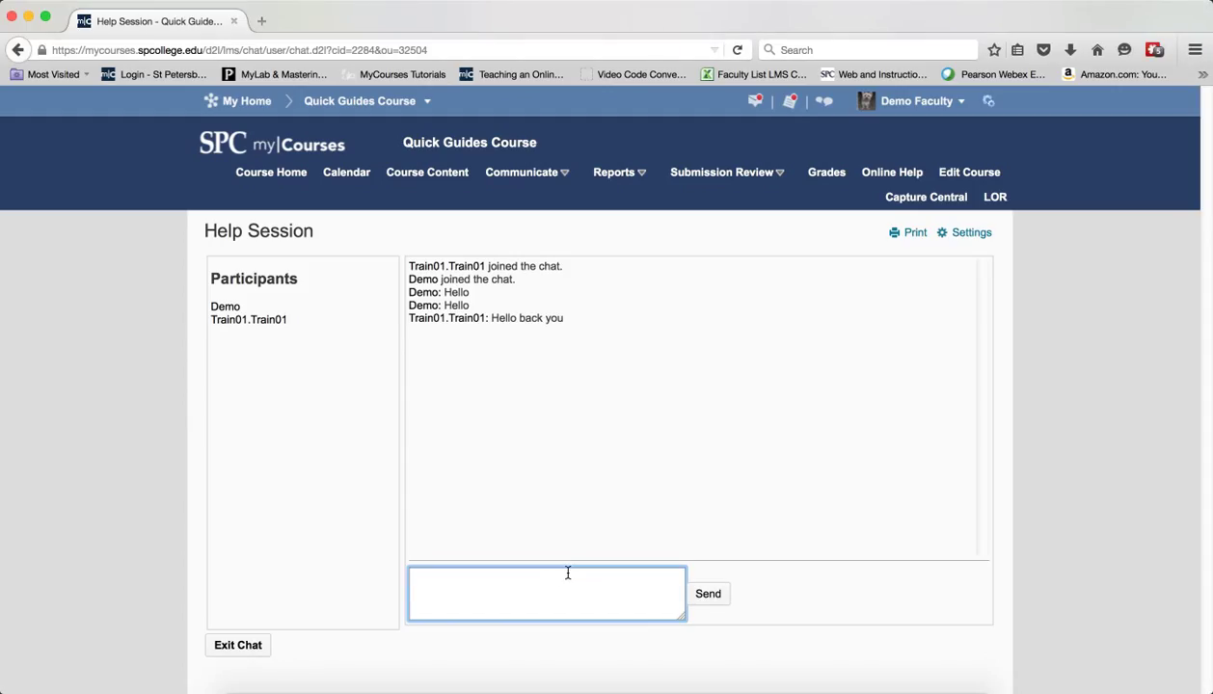
{"action": "mouse_move", "coordinate": [560, 590]}
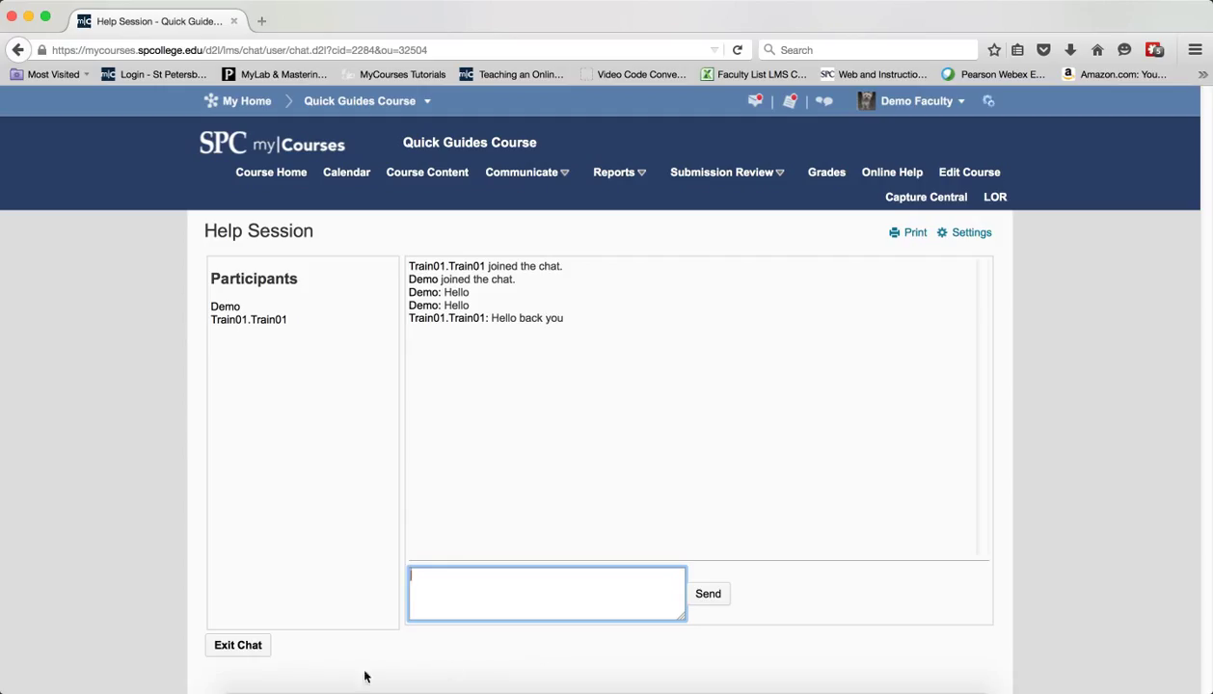
{"action": "left_click", "coordinate": [239, 645]}
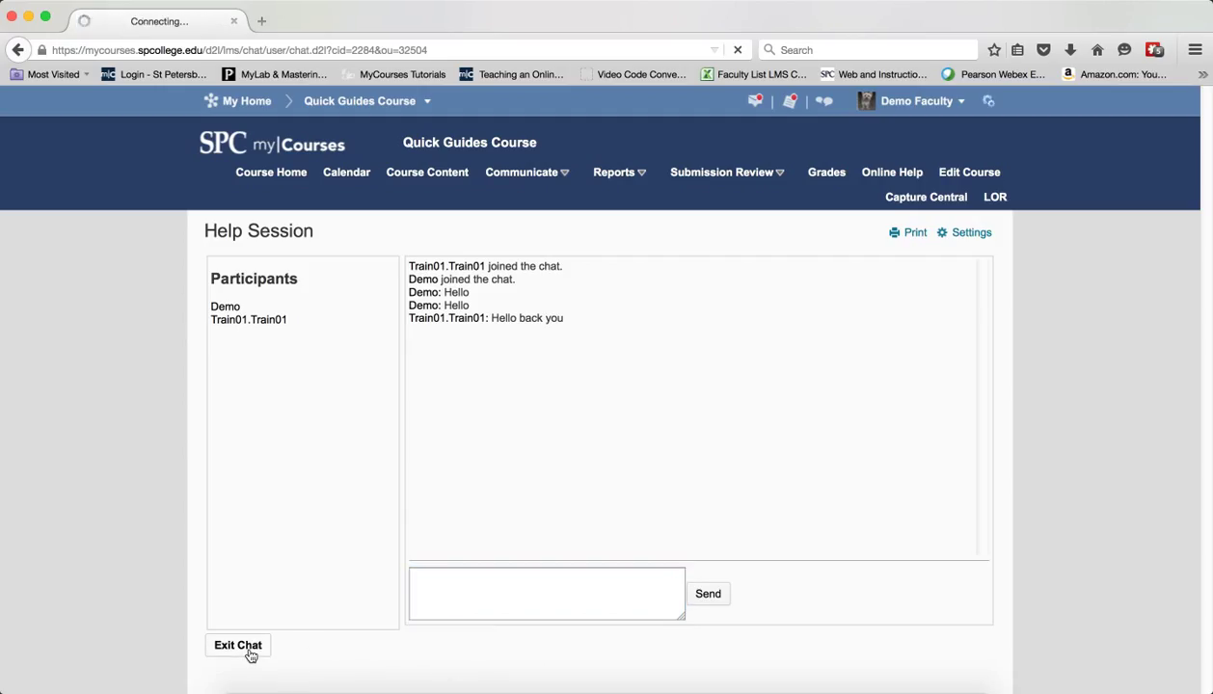